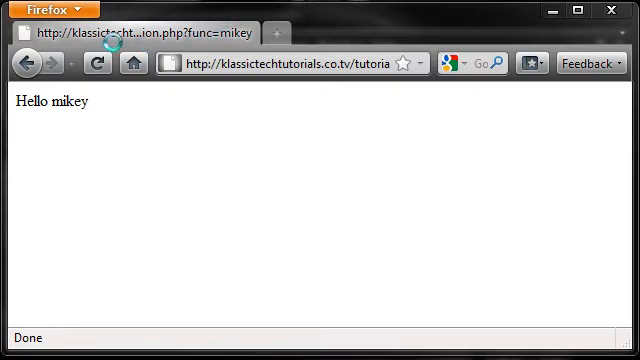
mouse_move(300, 64)
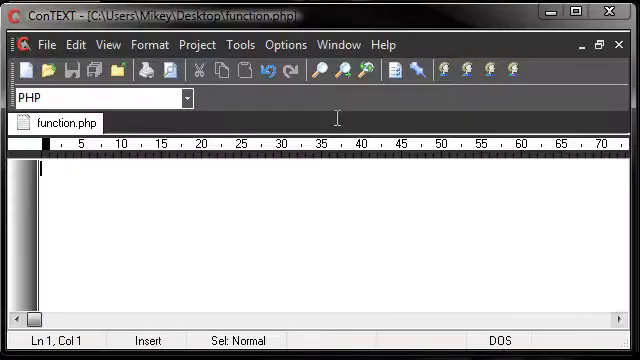
mouse_move(214, 204)
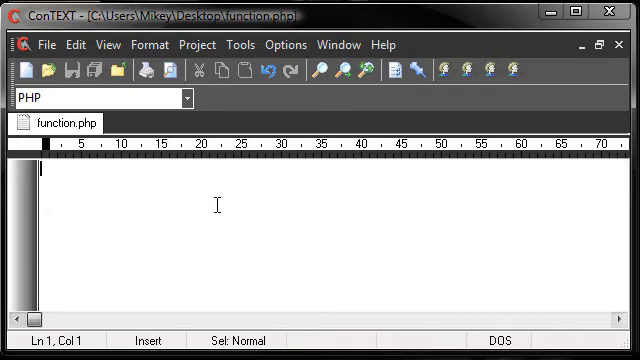
Step: Begin the PHP opening tag with '<' in the empty function.php file
text(<)
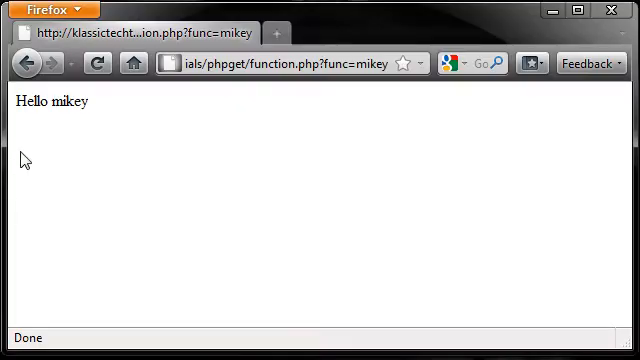
mouse_move(360, 104)
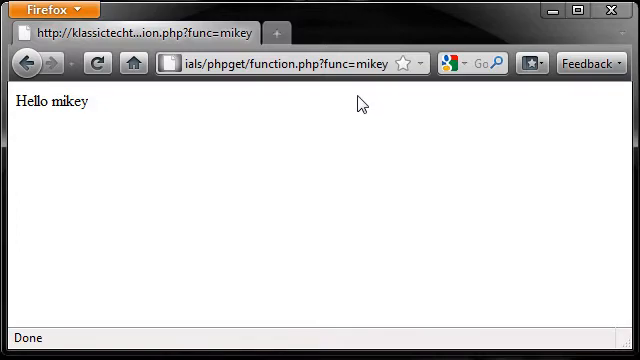
double_click(360, 62)
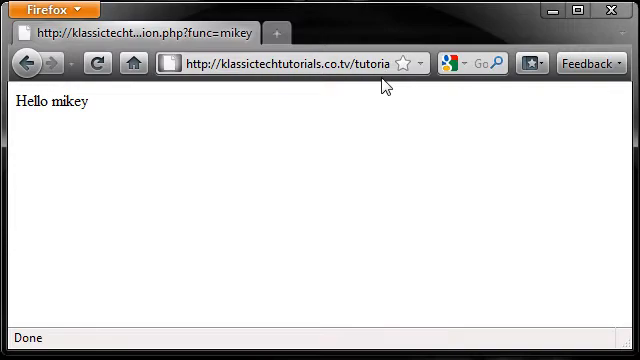
mouse_move(384, 84)
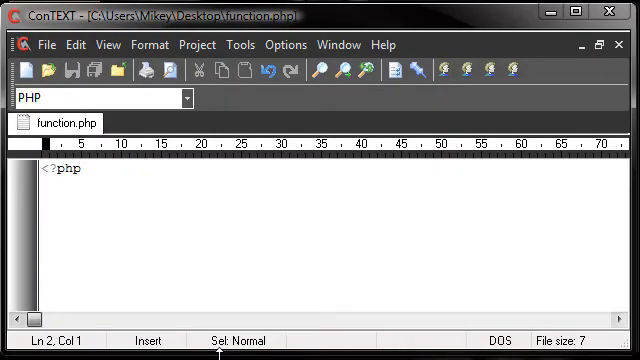
Step: Write $func = $_GET['func']; to read the func URL parameter, then begin a new line
text($func)
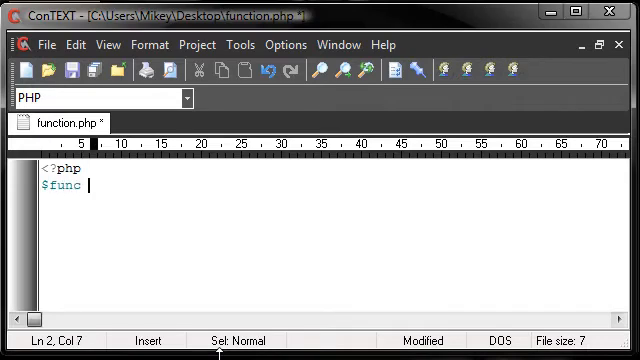
text(= $)
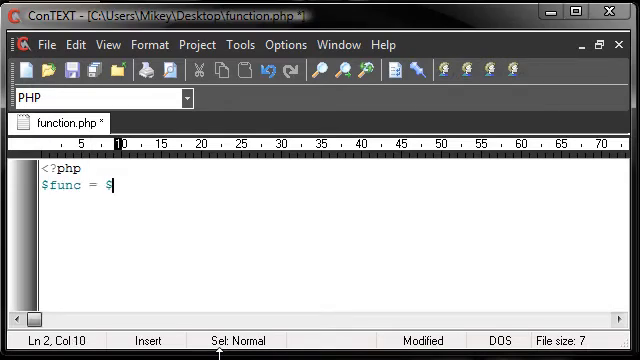
text(_GET['f)
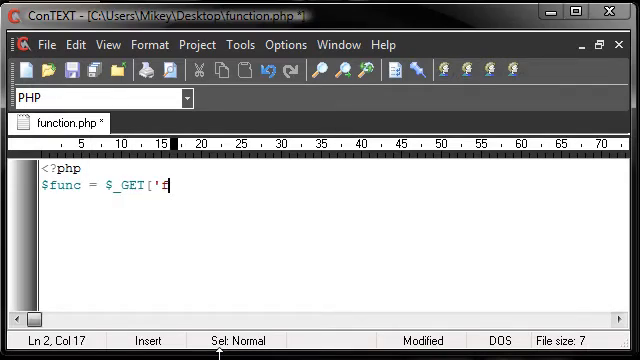
text(unc'];)
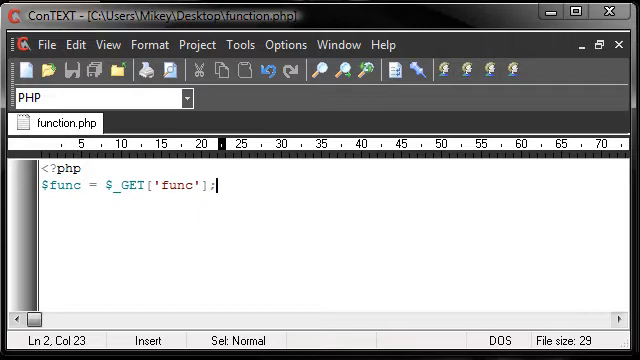
key(Return)
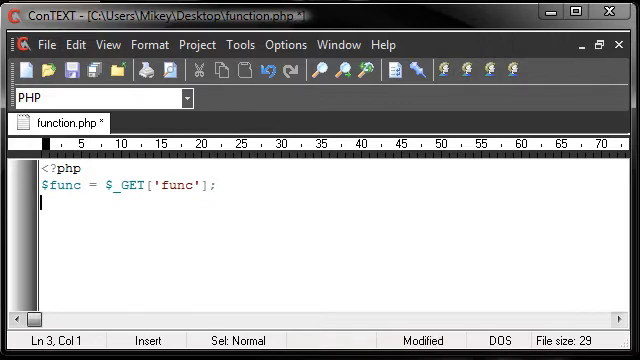
Step: Write the form tag named askd with action funcion.php and method GET
text(<f)
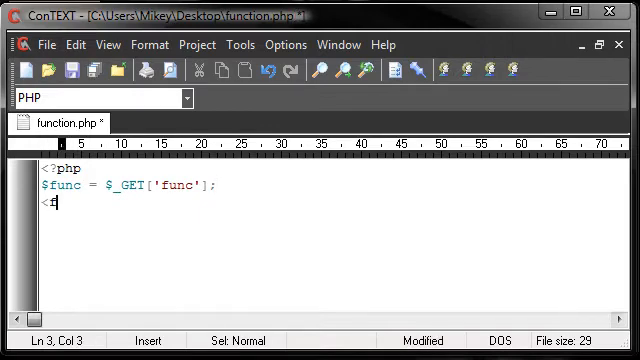
text(orm name=")
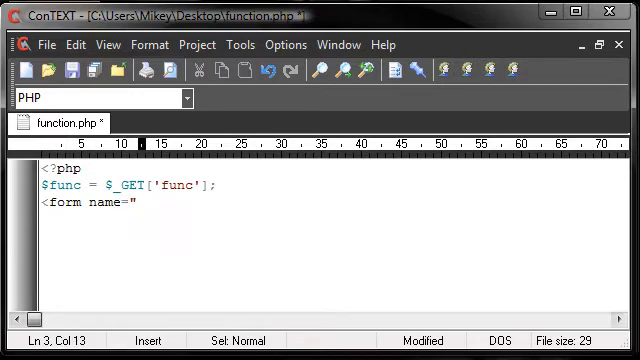
text(askd" actio)
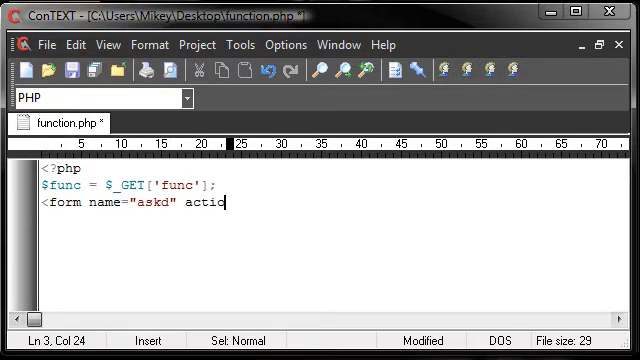
text(n="funcion.php")
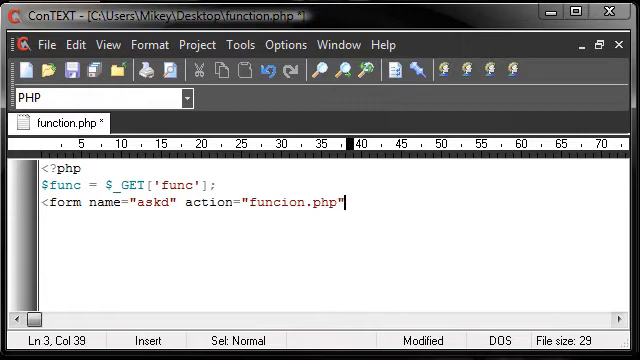
text(method=:g)
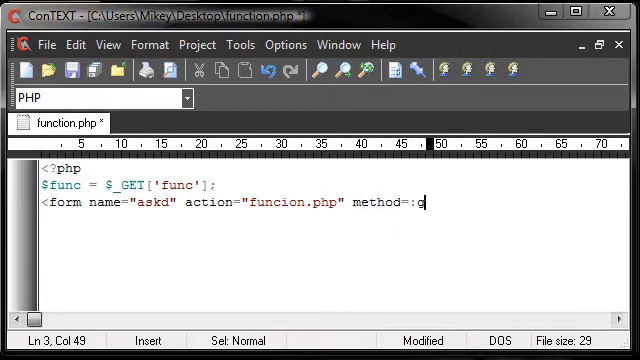
text("GET">)
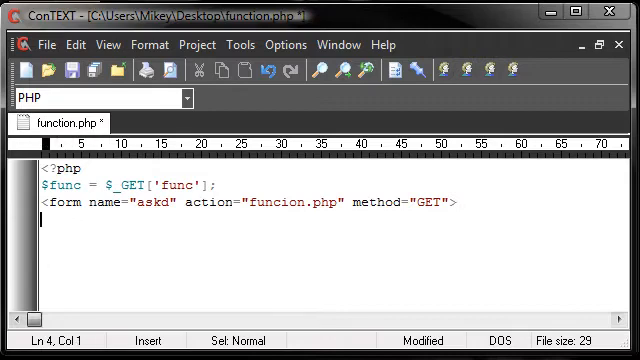
Step: Add a Function: text input named func, close the form, and edit the func parameter line with 'hi'
text(Function:)
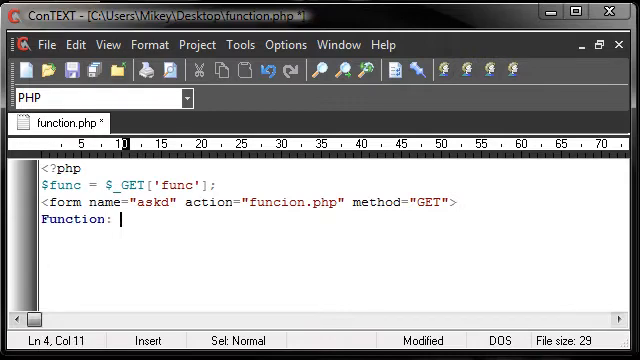
text(<input type="te)
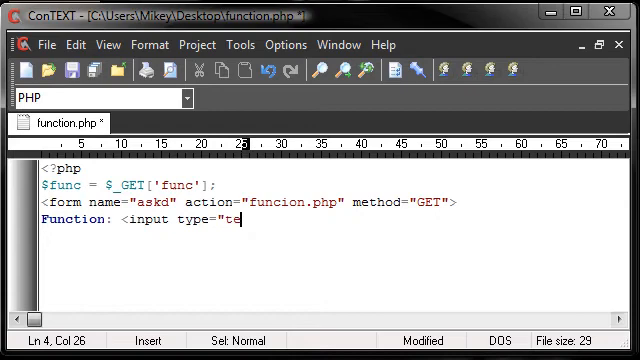
text(xt" name="func" />)
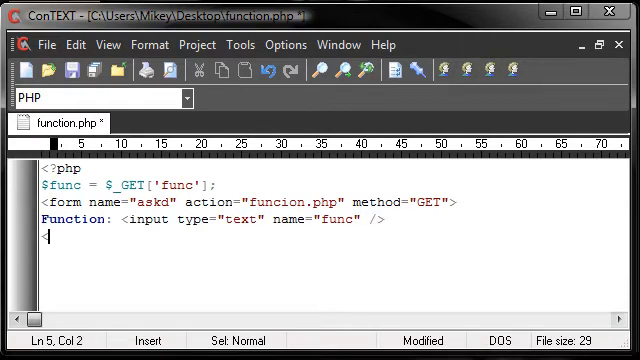
text(</form>)
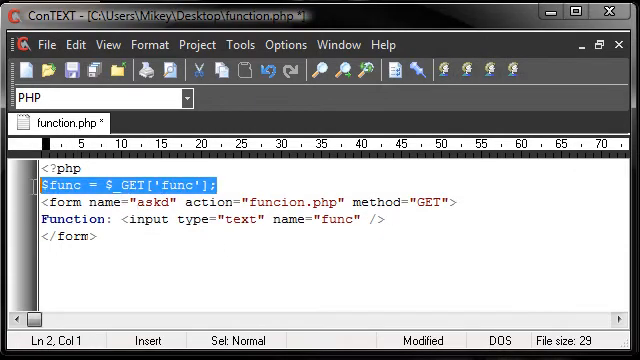
click(120, 222)
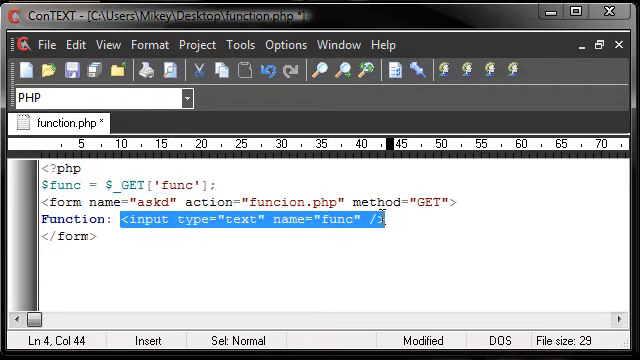
text(hi)
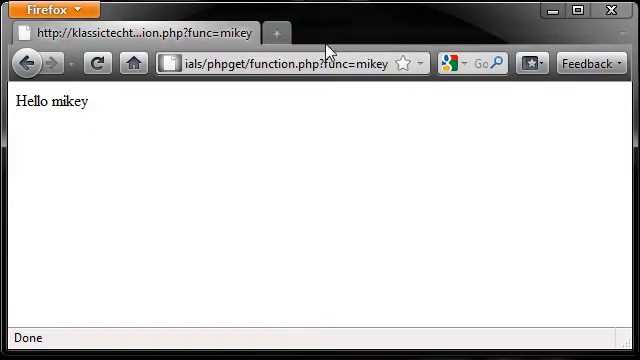
Step: Select the func parameter name in the Firefox address bar
double_click(332, 62)
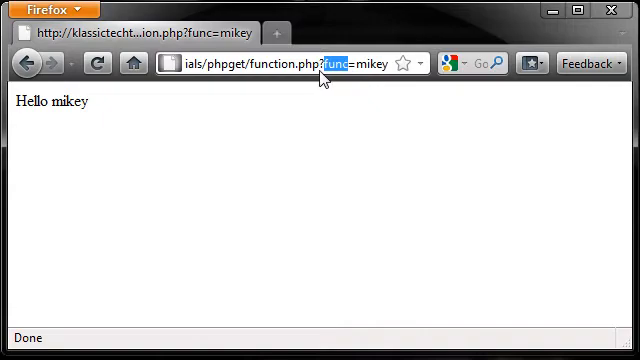
mouse_move(324, 84)
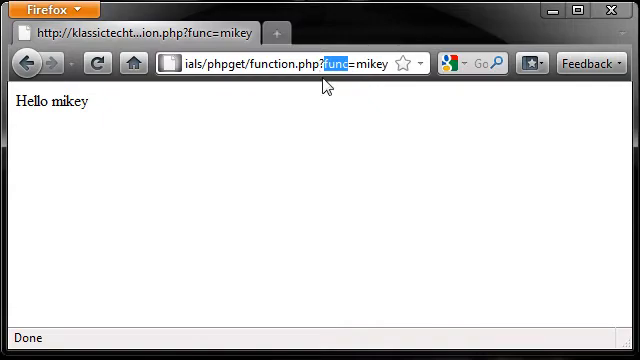
mouse_move(200, 210)
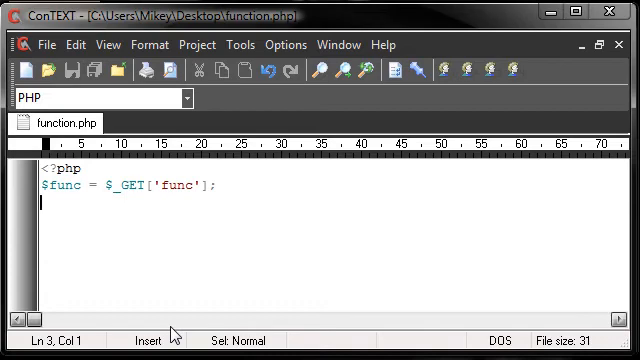
Step: Declare $name and $blank, then start an if comparing $func == $name
text($name = "mikey";)
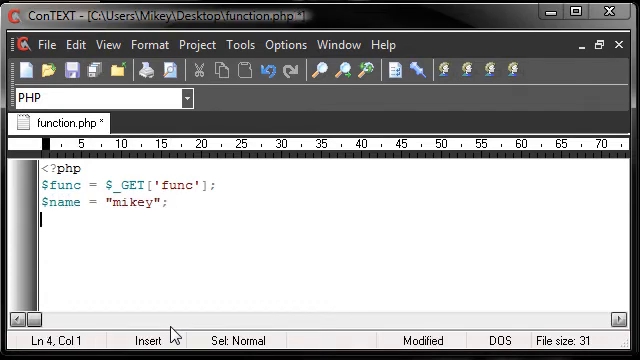
text($blank = "";)
click(334, 252)
text(if)
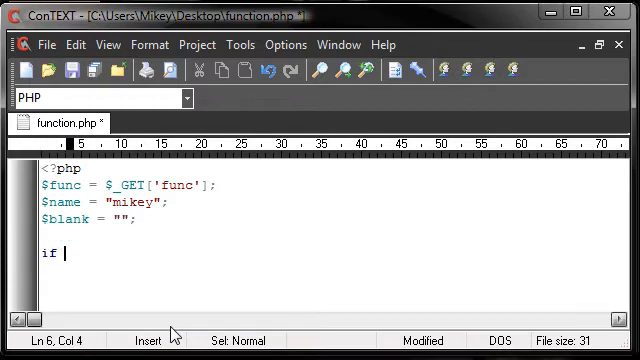
text(($func)
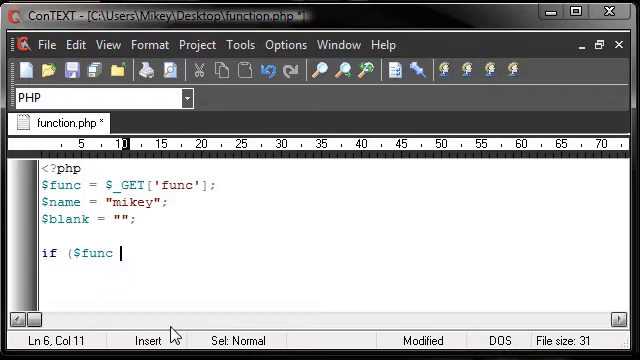
text(== $name) {)
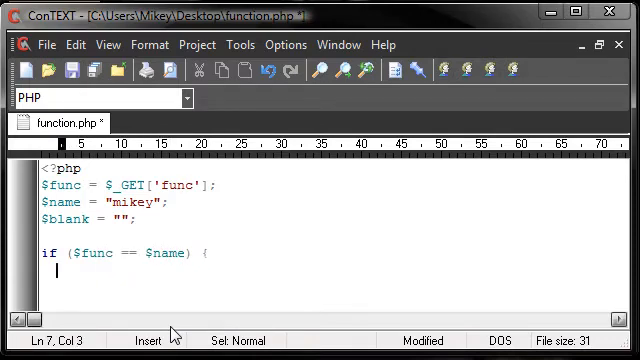
Step: Echo "hello! " followed by $name inside the if block and save
text(echo "hell)
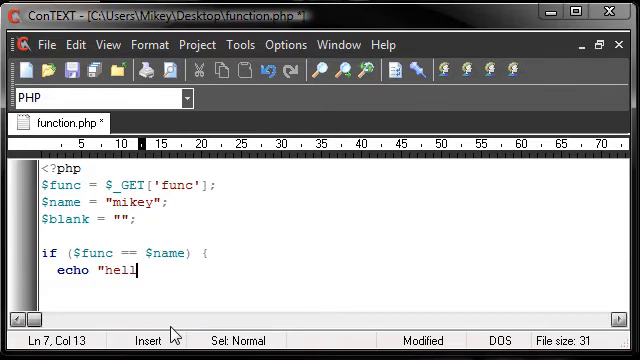
text(o)
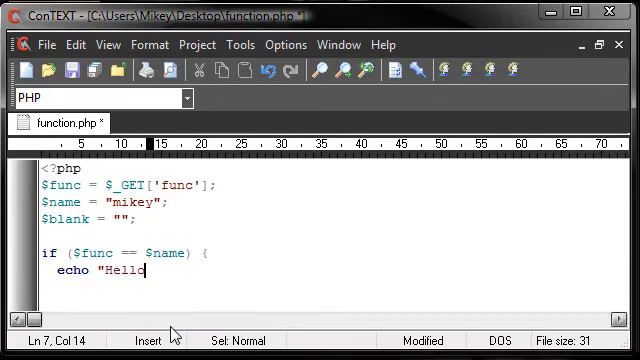
text(! ".)
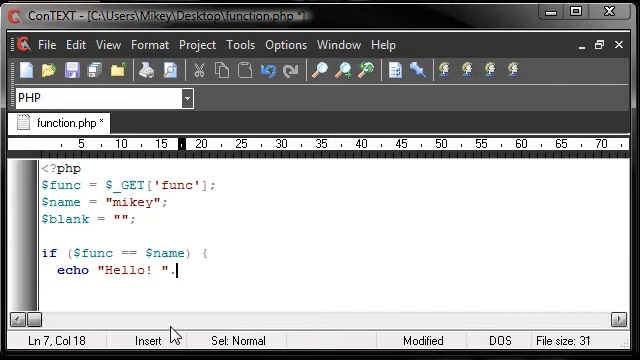
text($name;)
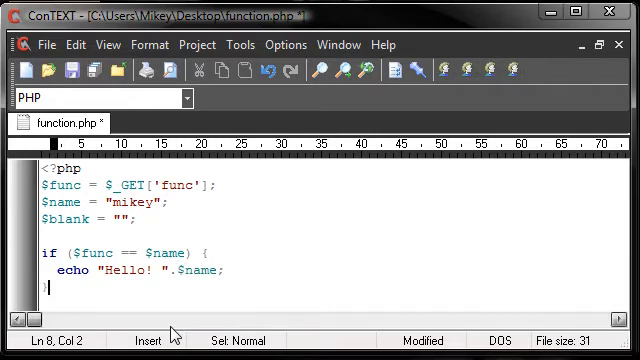
key(ctrl+s)
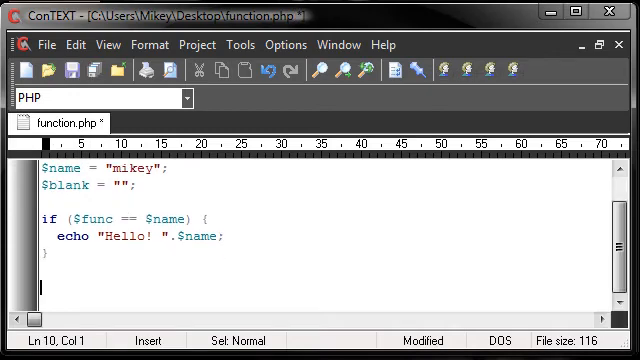
Step: Add if ($func == $blank) echoing "There's nothing to display, or the URL does NOT exist!"
text(if)
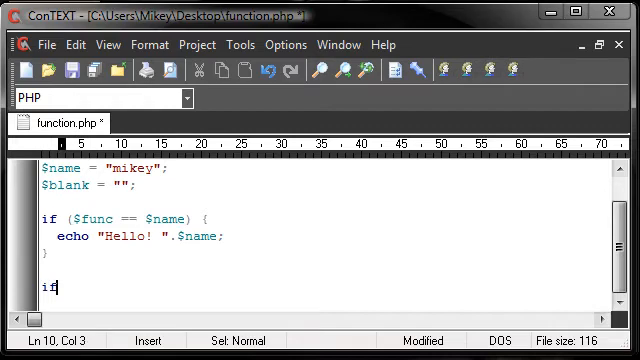
text(($func)
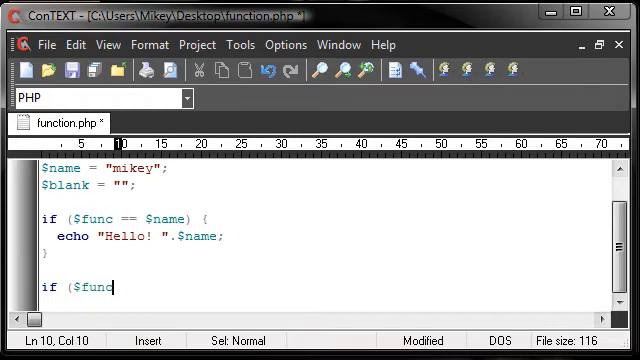
text(== $blank) {)
text(echo ")
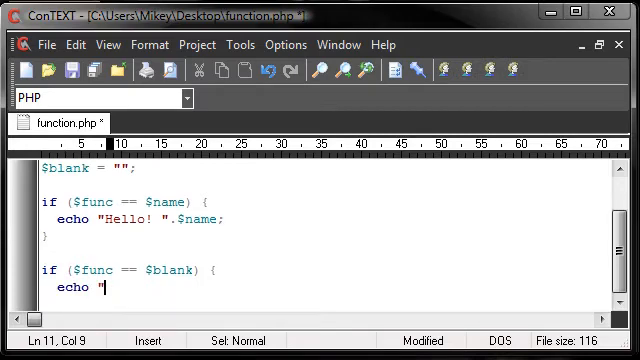
text(There's nothing to di)
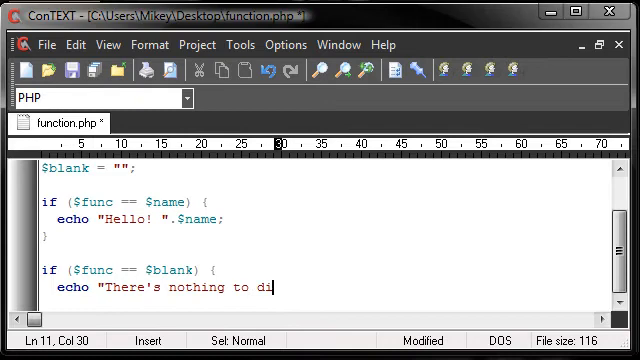
text(splay, or the URL do)
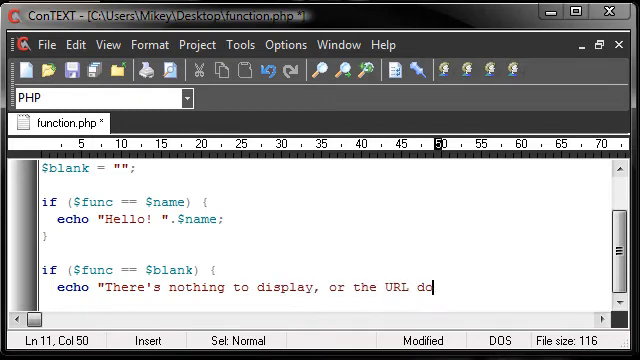
text(es NOT e)
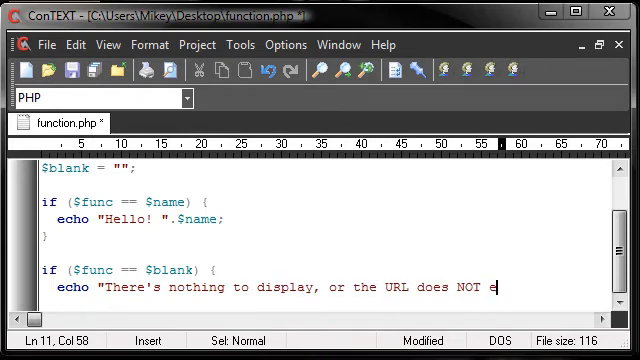
text(xist!";)
text(})
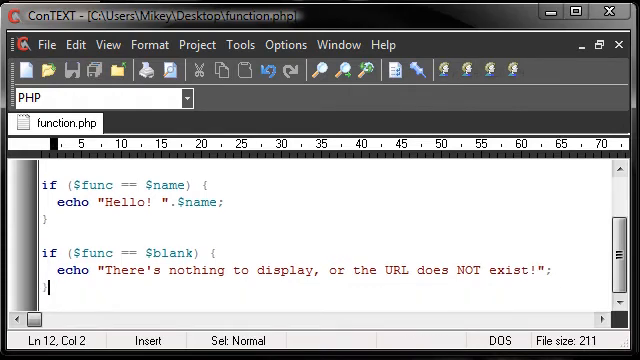
Step: Try an if ($func != $name) check after the greeting block, then discard it
click(48, 232)
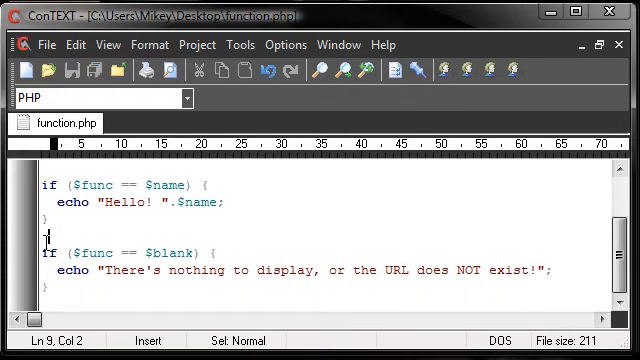
text(id)
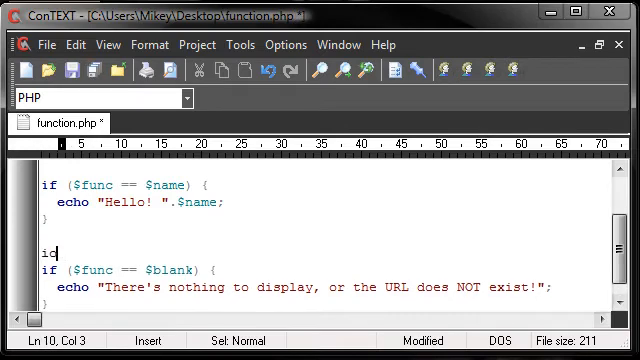
text(f ($f)
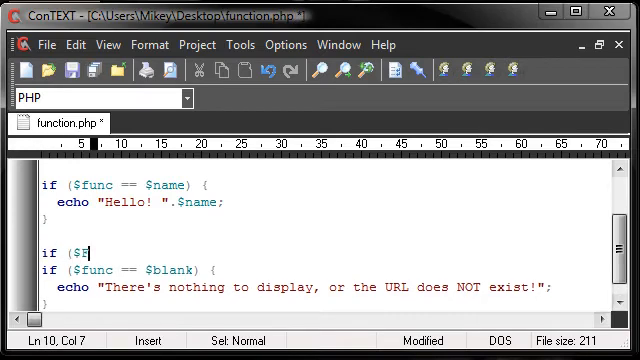
text(unc)
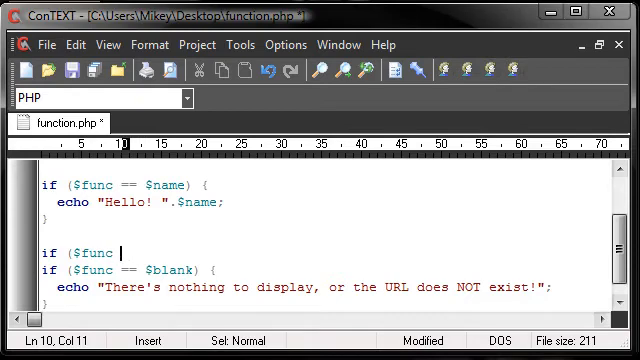
text(!= $)
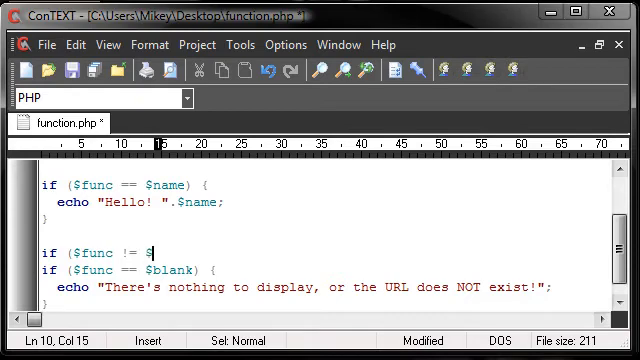
text(name))
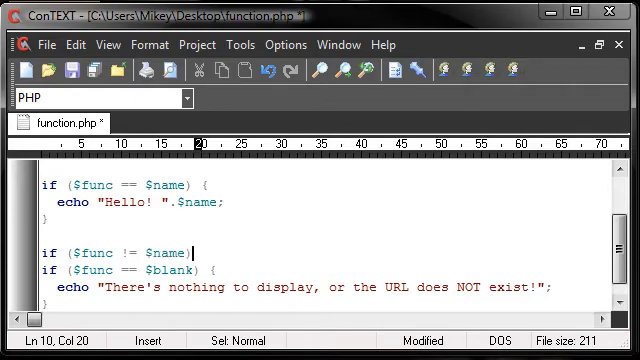
key(BackSpace)
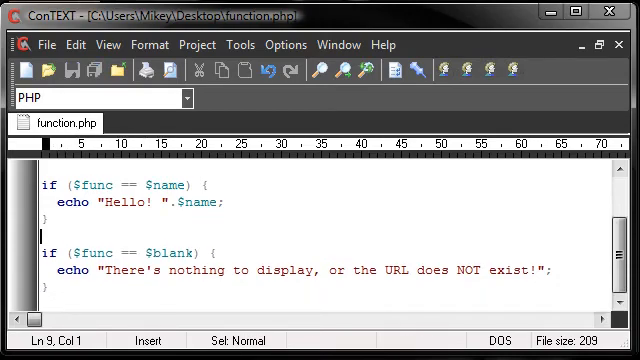
Step: Rework the second condition from != $name back to comparing with $blank
scroll(up, 3)
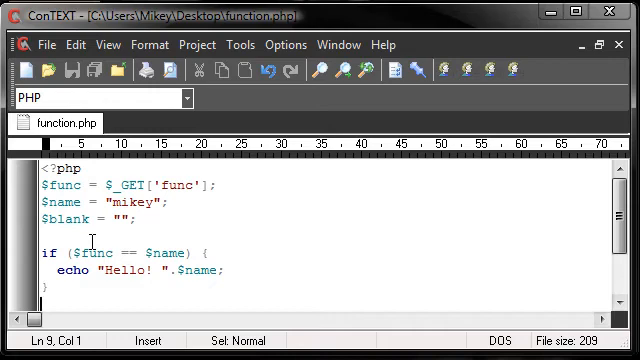
click(188, 206)
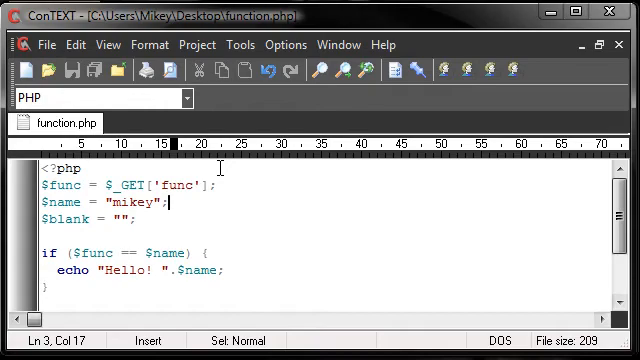
scroll(down, 3)
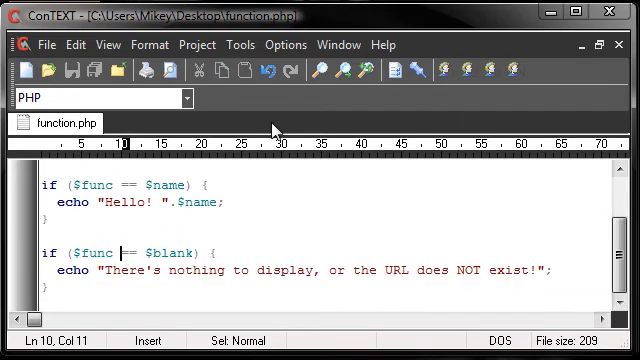
text(!=)
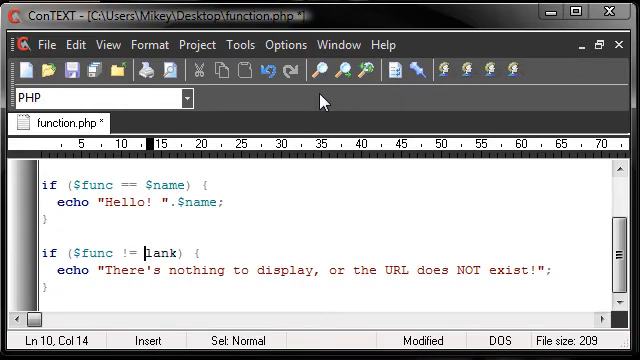
text($na)
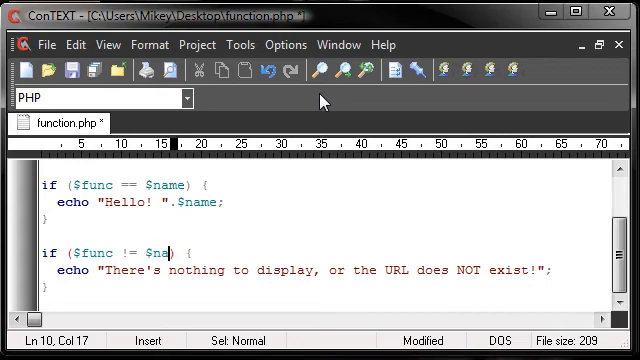
text(me)
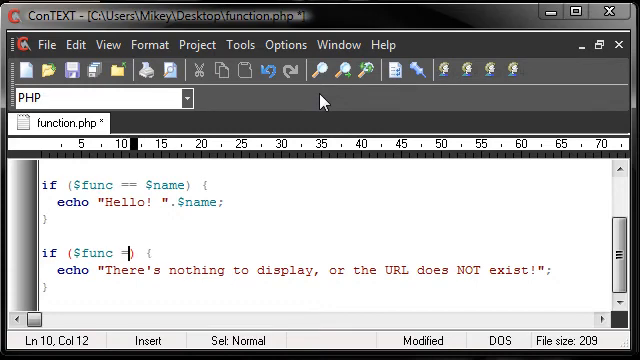
text(=)
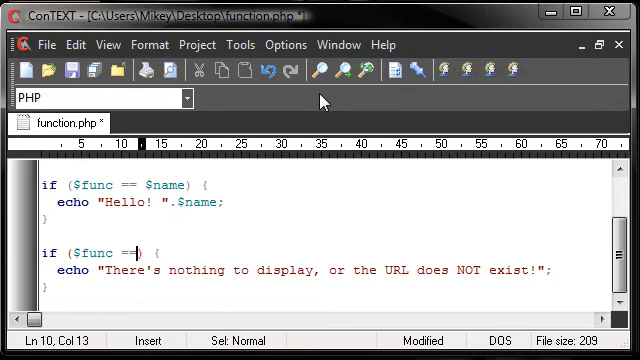
text($blank)
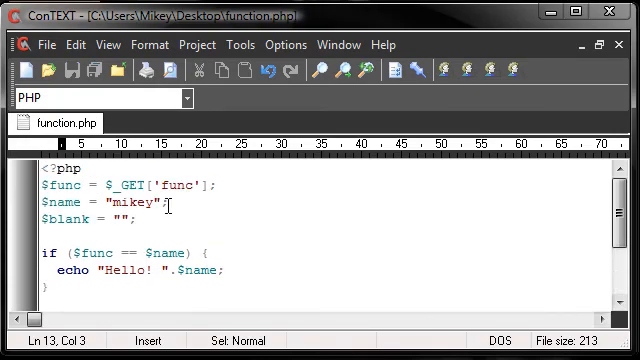
Step: Declare $last = "who" on a new line below $name
click(172, 204)
text($)
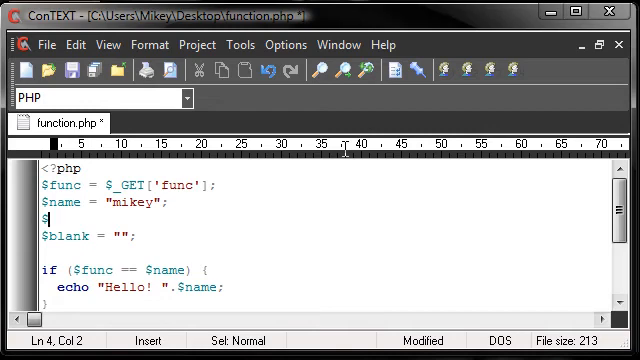
text(last =)
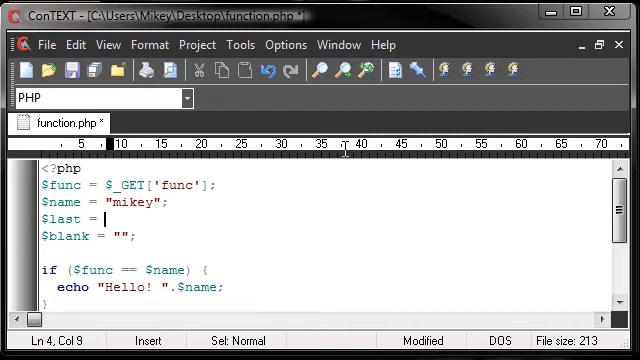
text("who";)
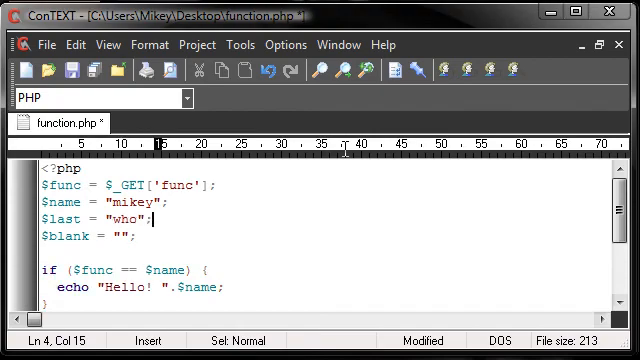
scroll(down, 3)
text(if )
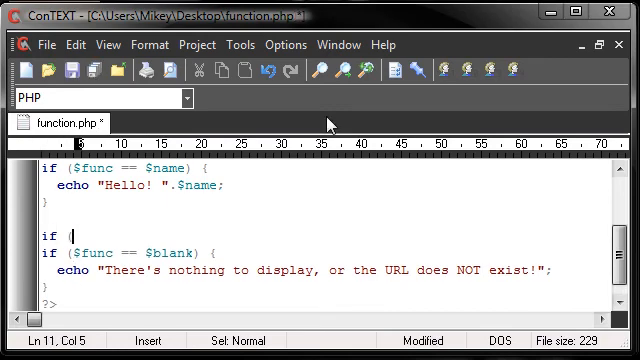
Step: Add if ($func == $last) echoing "Hello!! ".$last
text(($func == $1)
text(echo ")
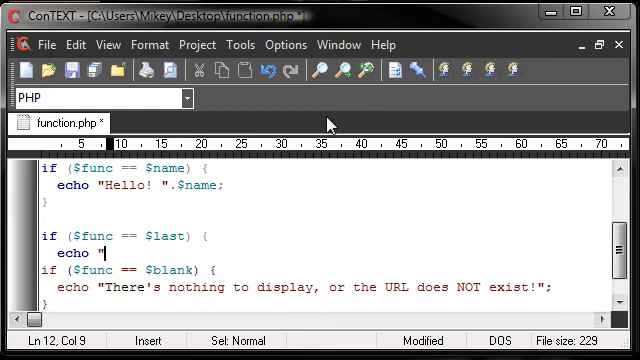
text(Hello!)
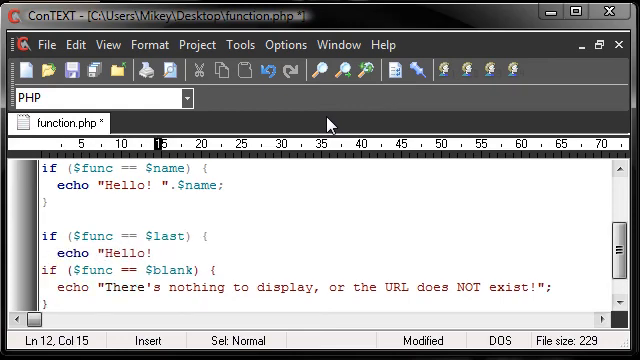
text(!)
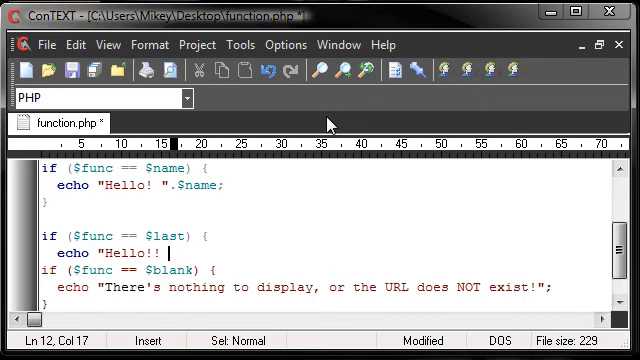
text(".$last;)
text(})
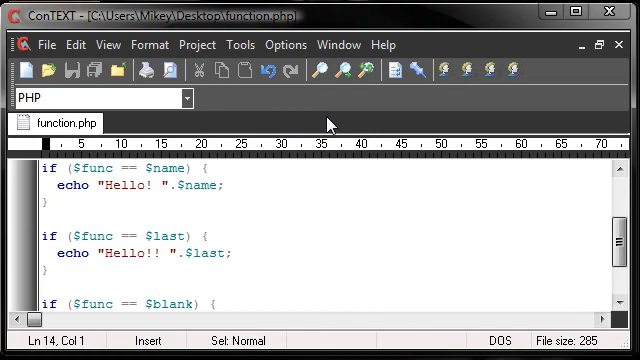
Step: Change the func value in the address to an unmatched one and view the not-found message
scroll(down, 3)
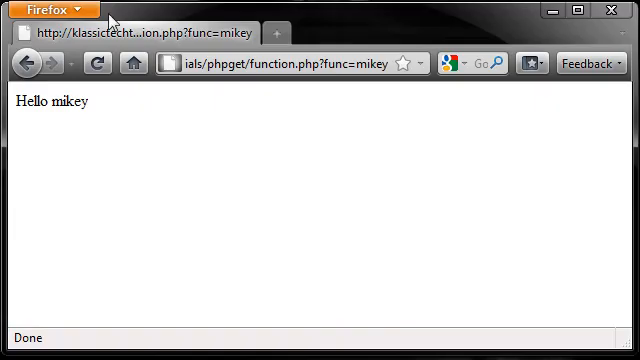
double_click(72, 102)
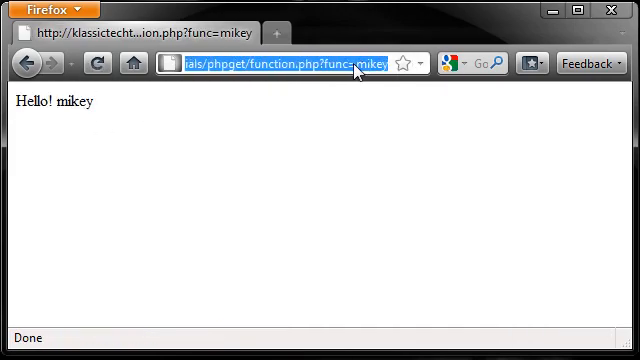
double_click(372, 62)
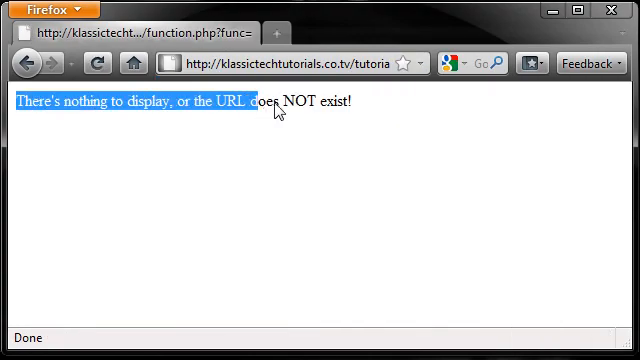
click(280, 62)
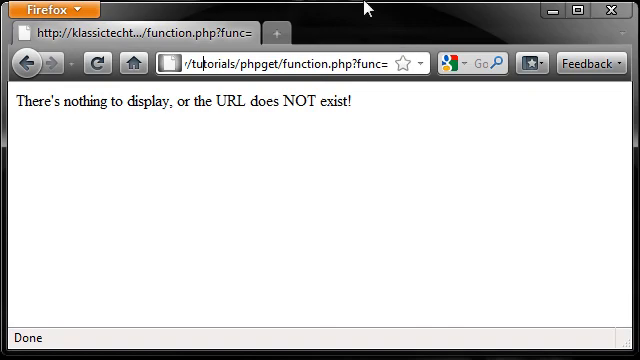
mouse_move(388, 68)
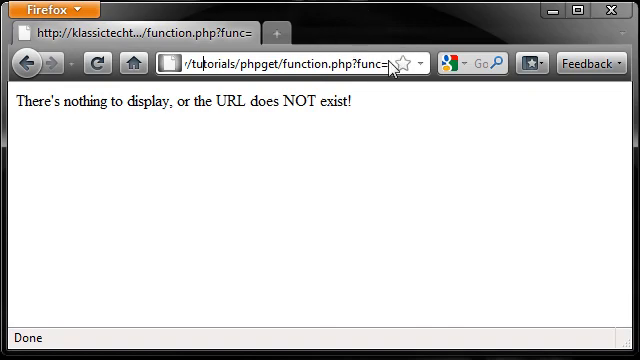
mouse_move(390, 68)
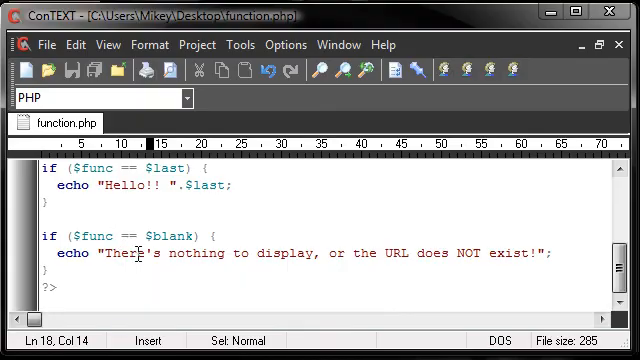
Step: Scroll through function.php reviewing the $blank declaration and if blocks
scroll(up, 3)
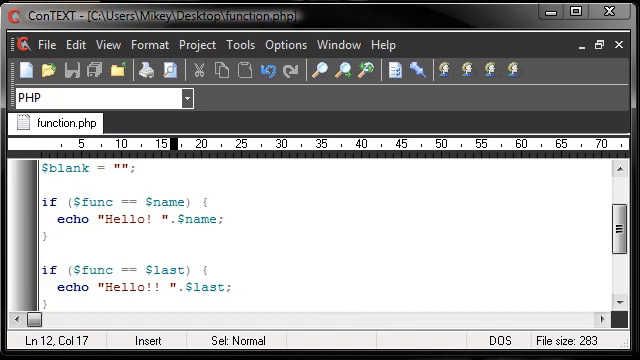
mouse_move(120, 168)
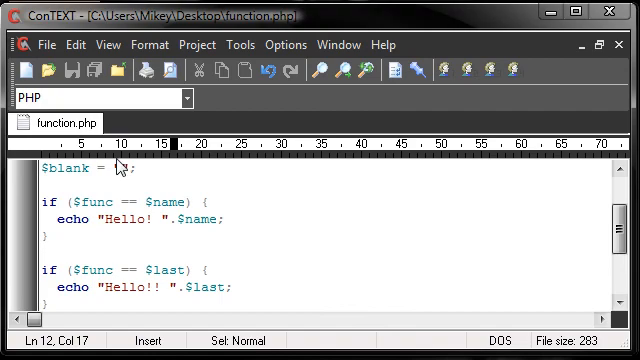
scroll(down, 3)
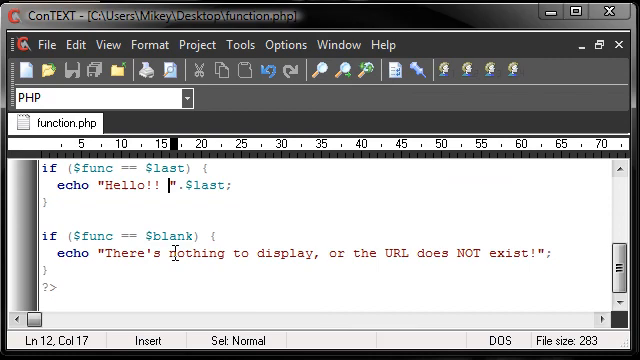